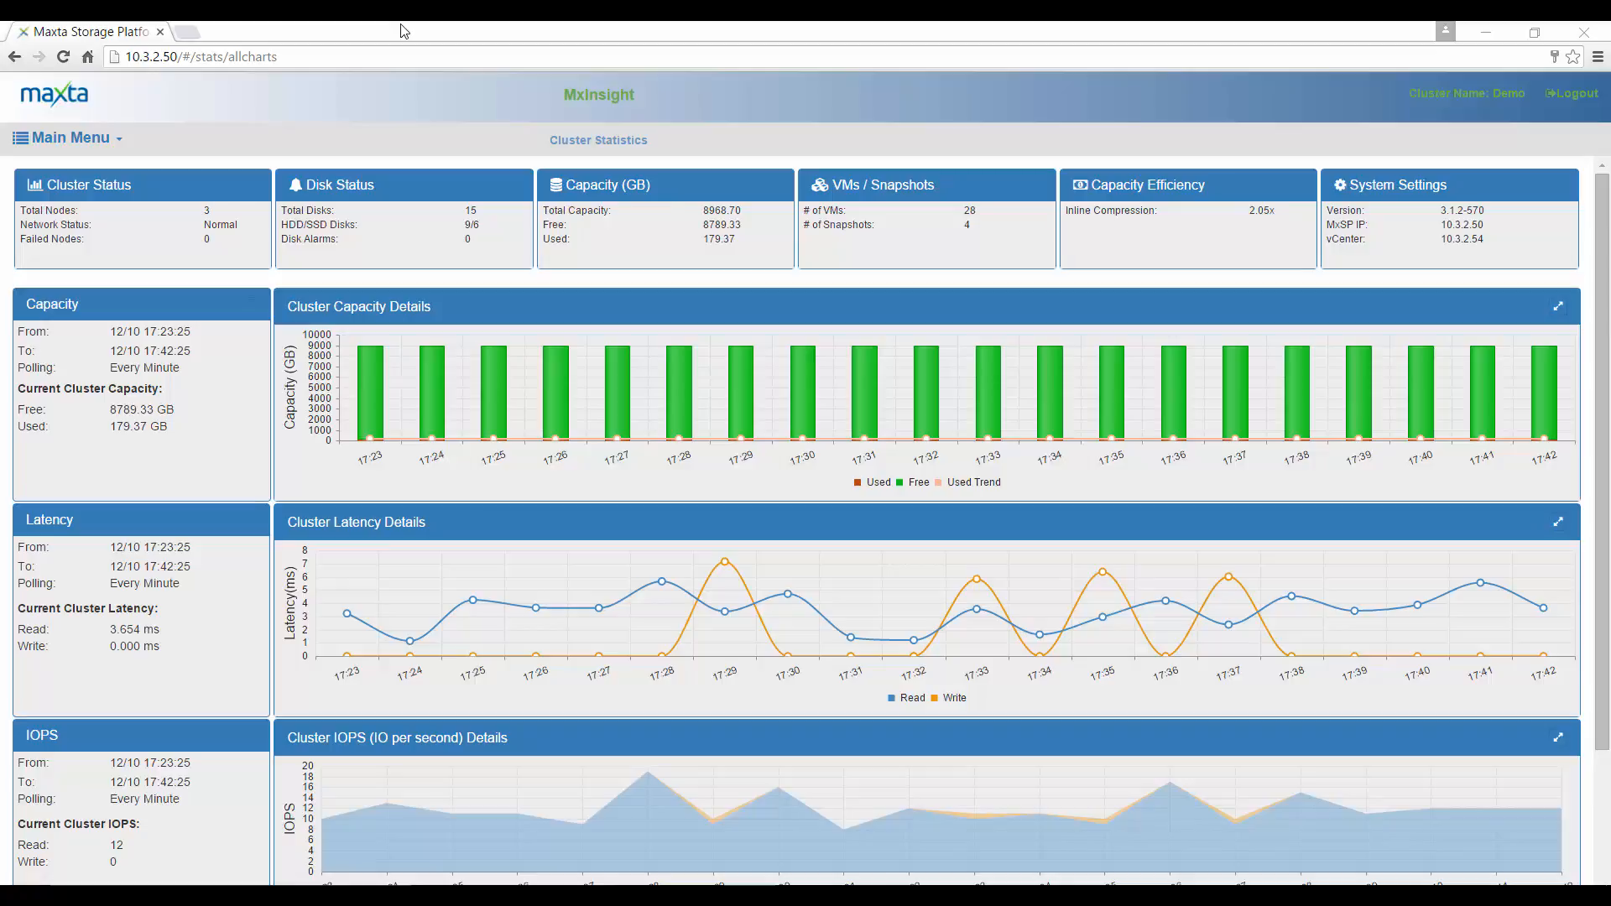
mouse_move(178, 89)
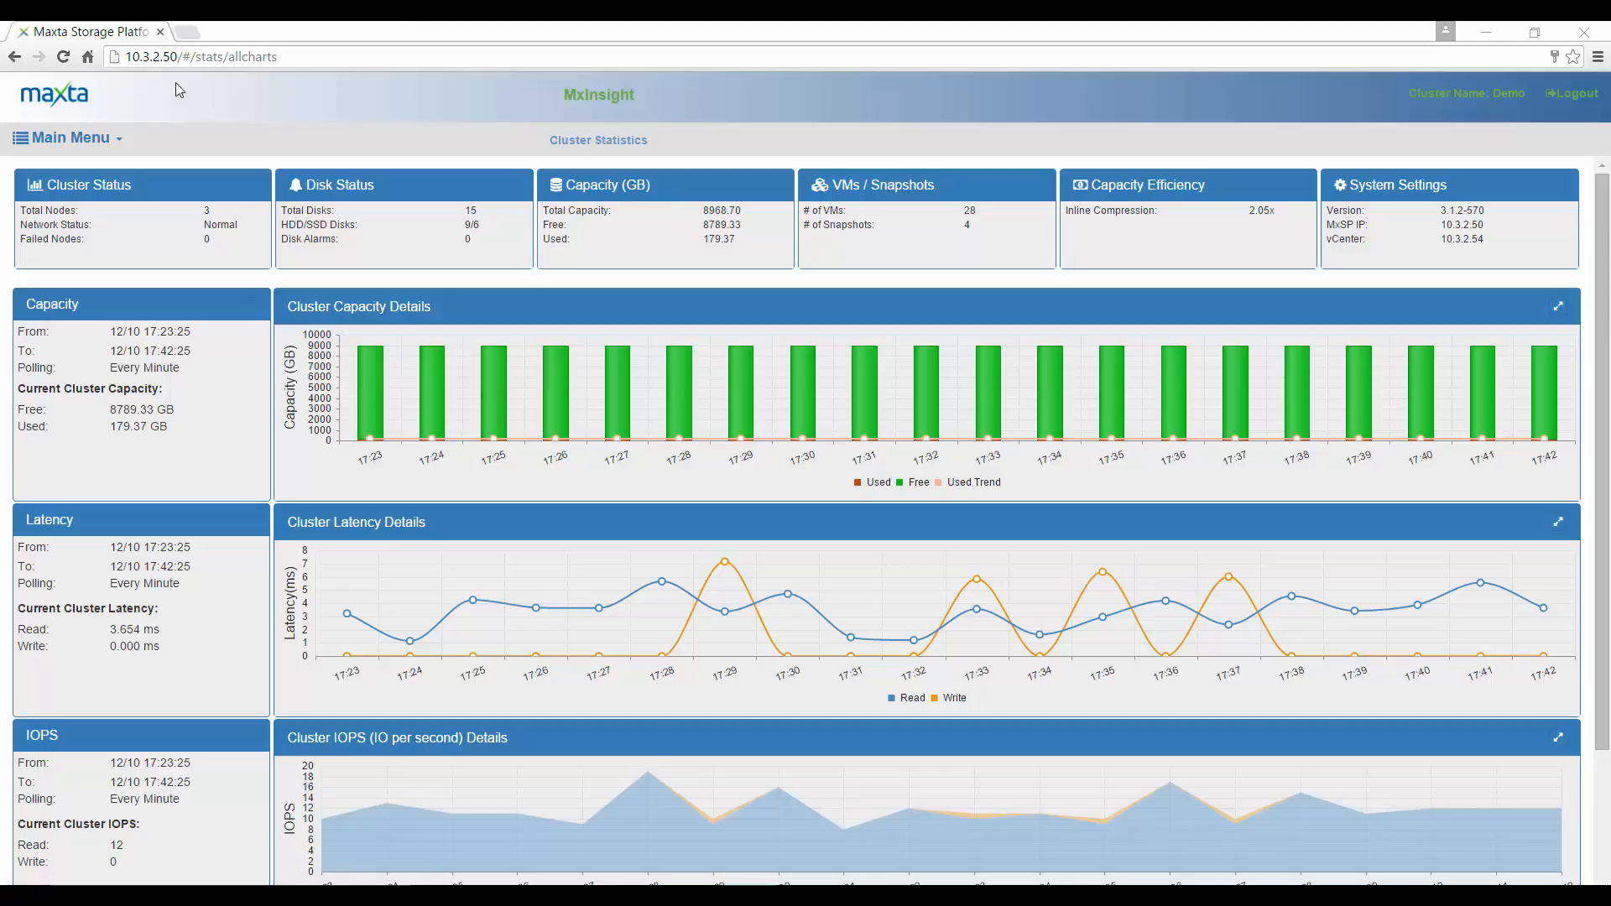
- Navigate via Main Menu > Administration to the Manage Virtual Machines page listing 16 VMs
left_click(70, 138)
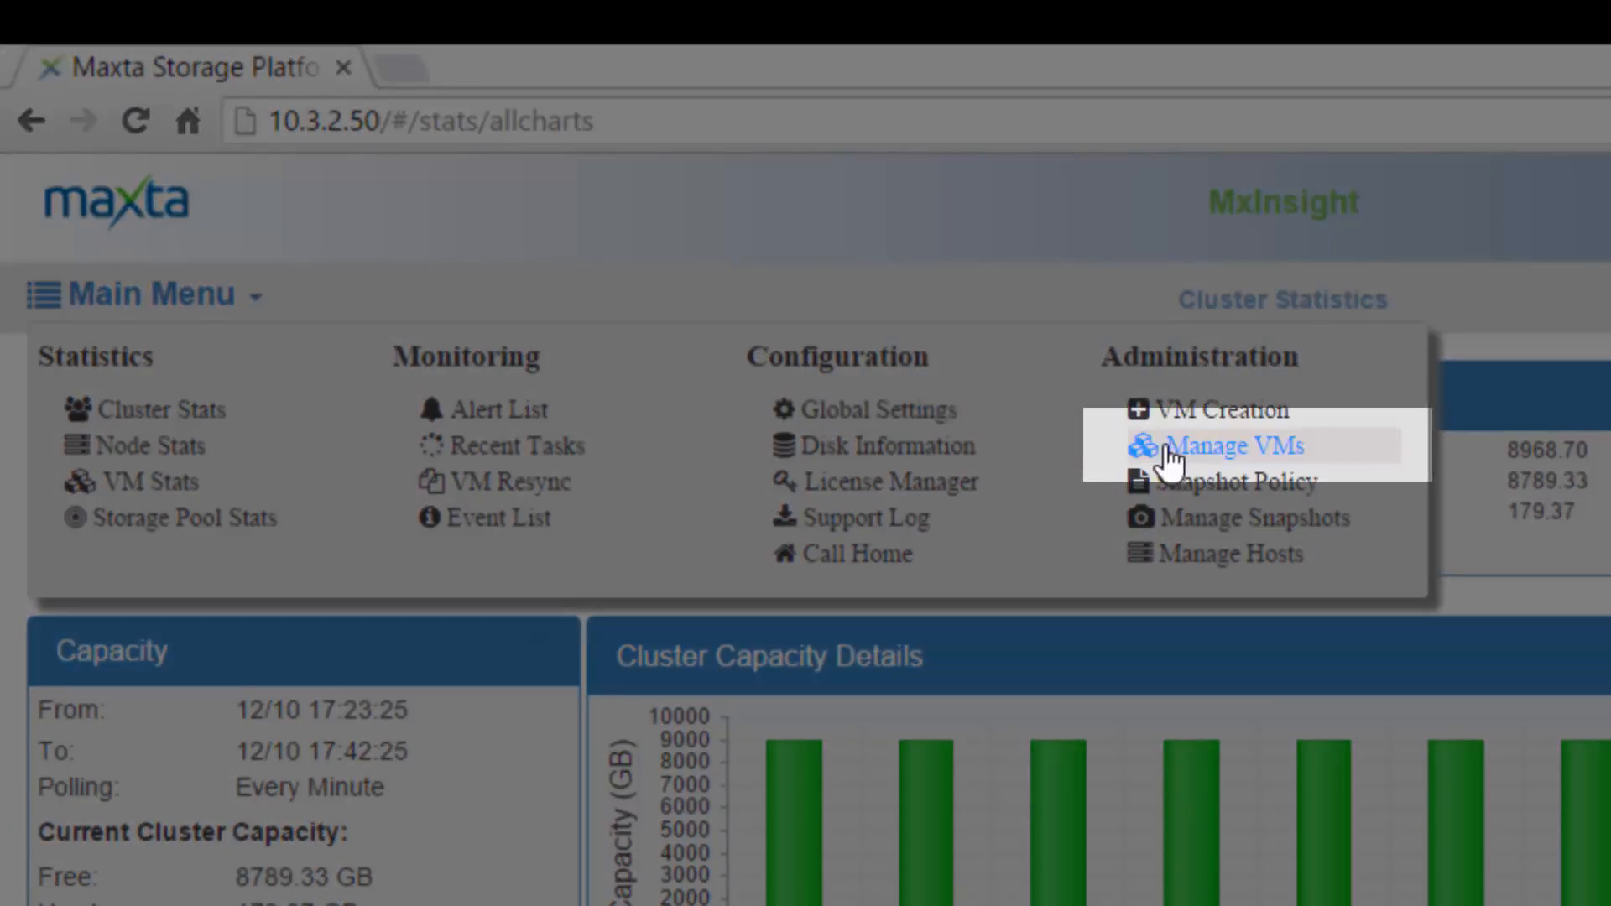
mouse_move(1187, 470)
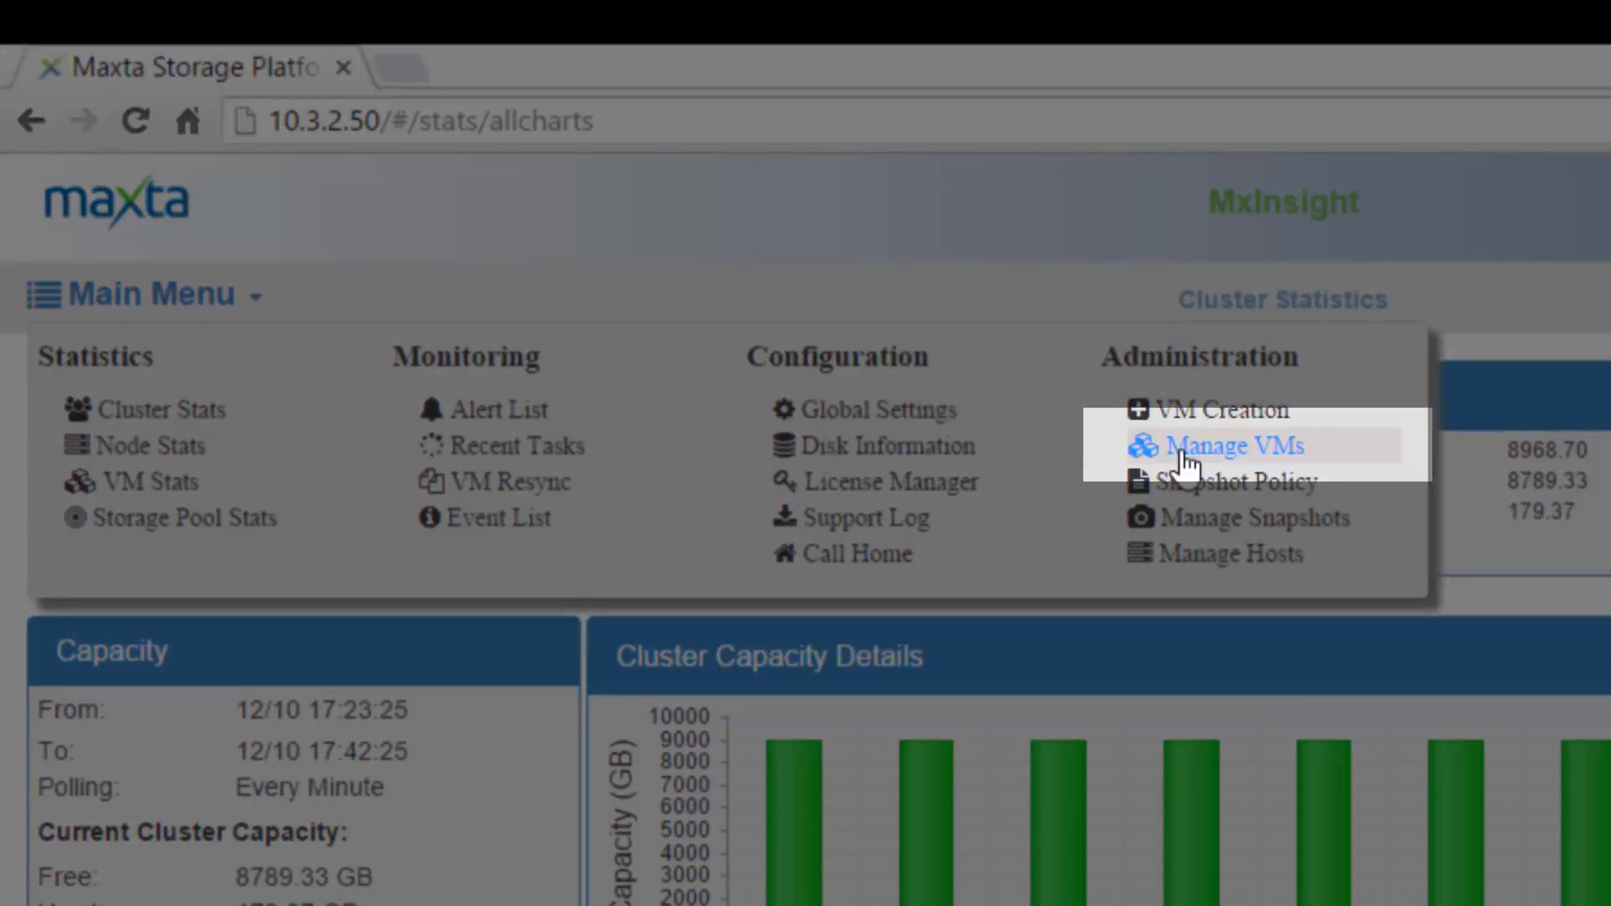
left_click(129, 294)
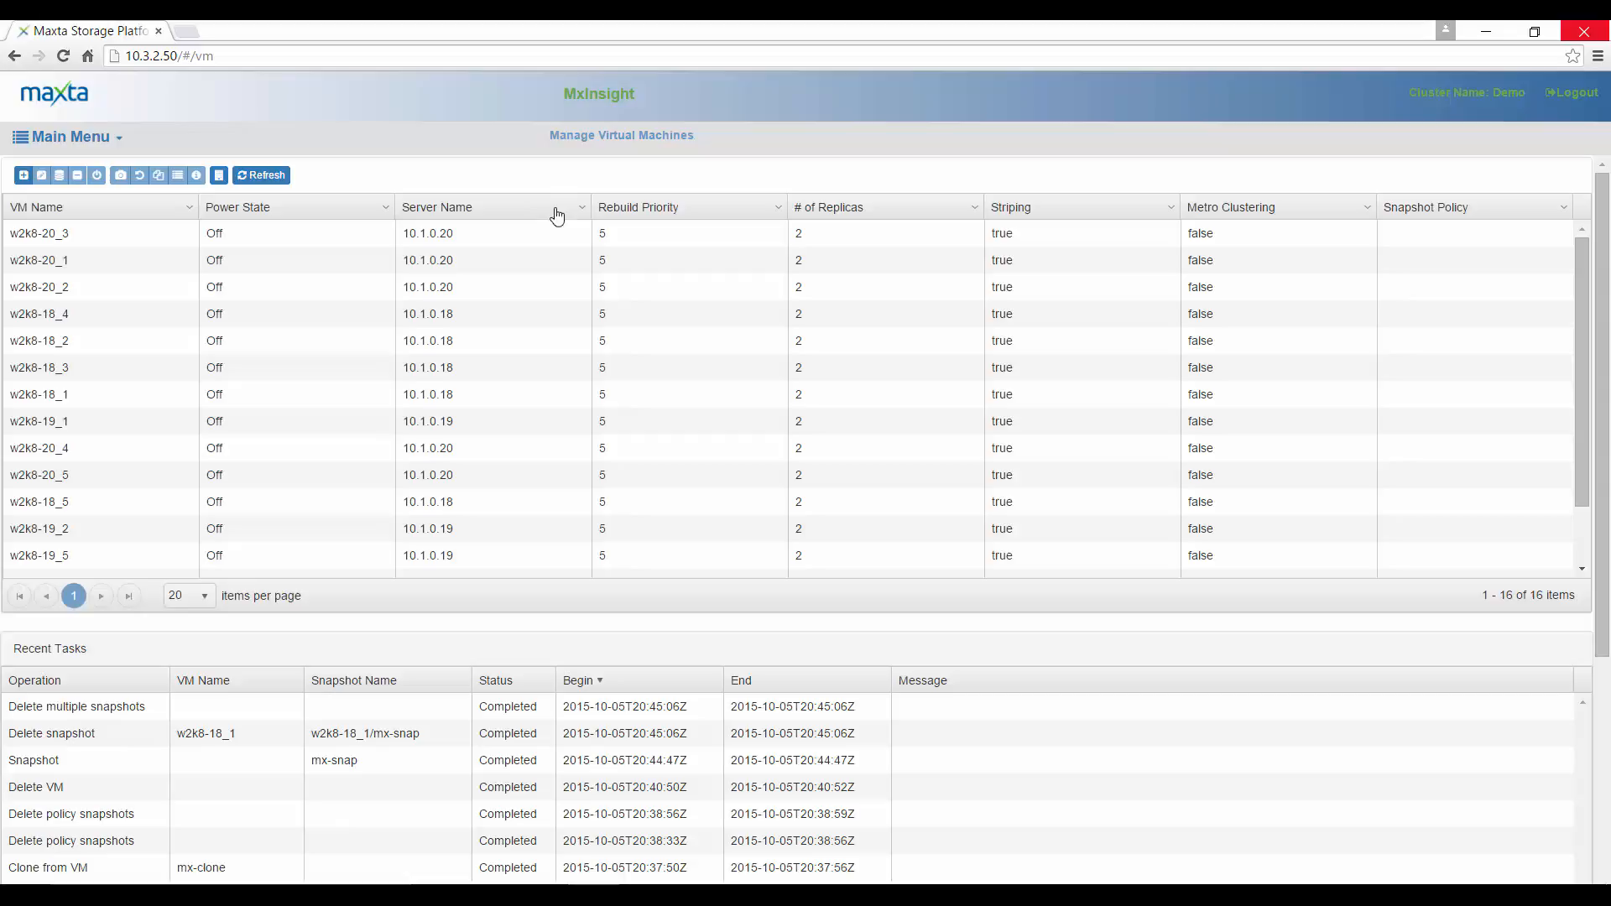
- Sort the VM list by name and start Take a Snapshot for w2k8-18_1
left_click(33, 208)
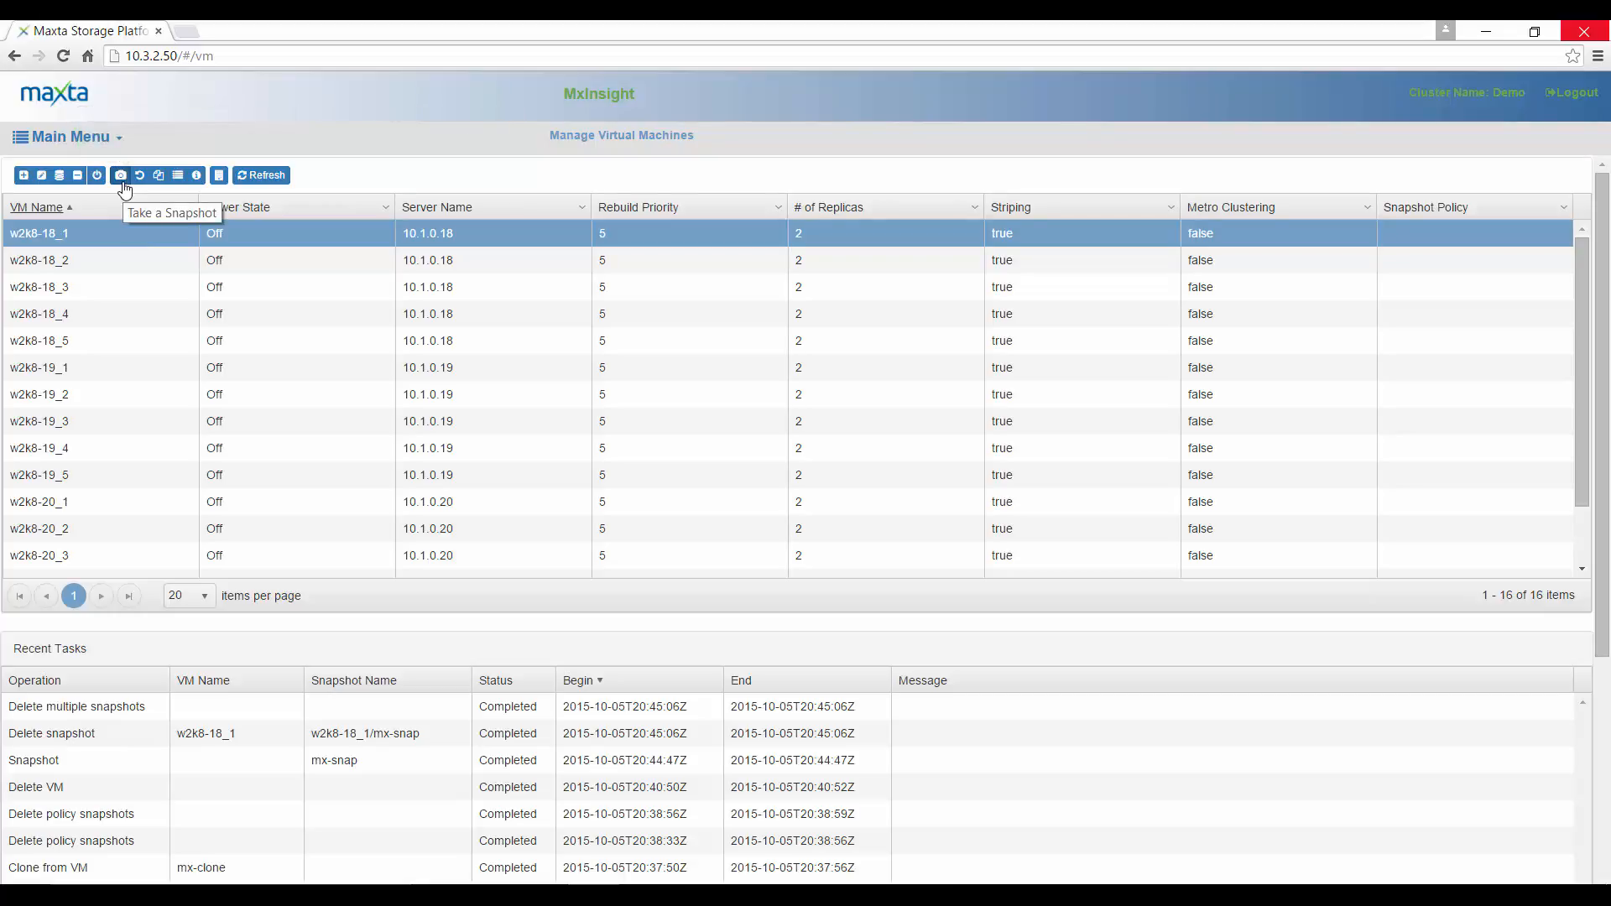
left_click(120, 176)
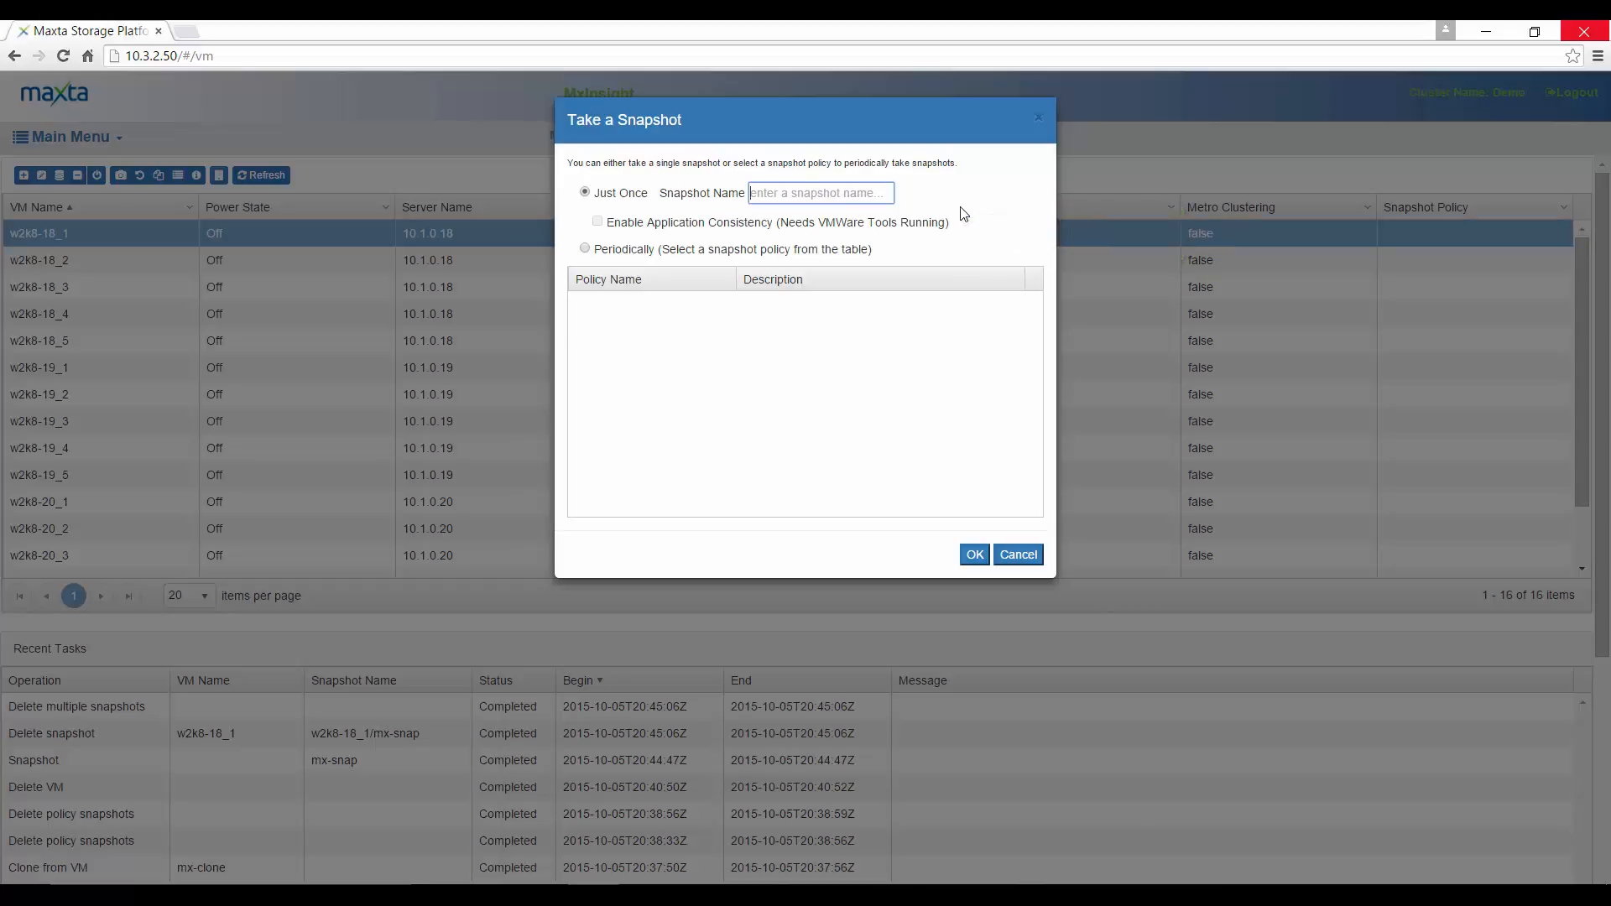
- Create a Just Once snapshot named 'mx-snap' of w2k8-18_1
type("mx-snap")
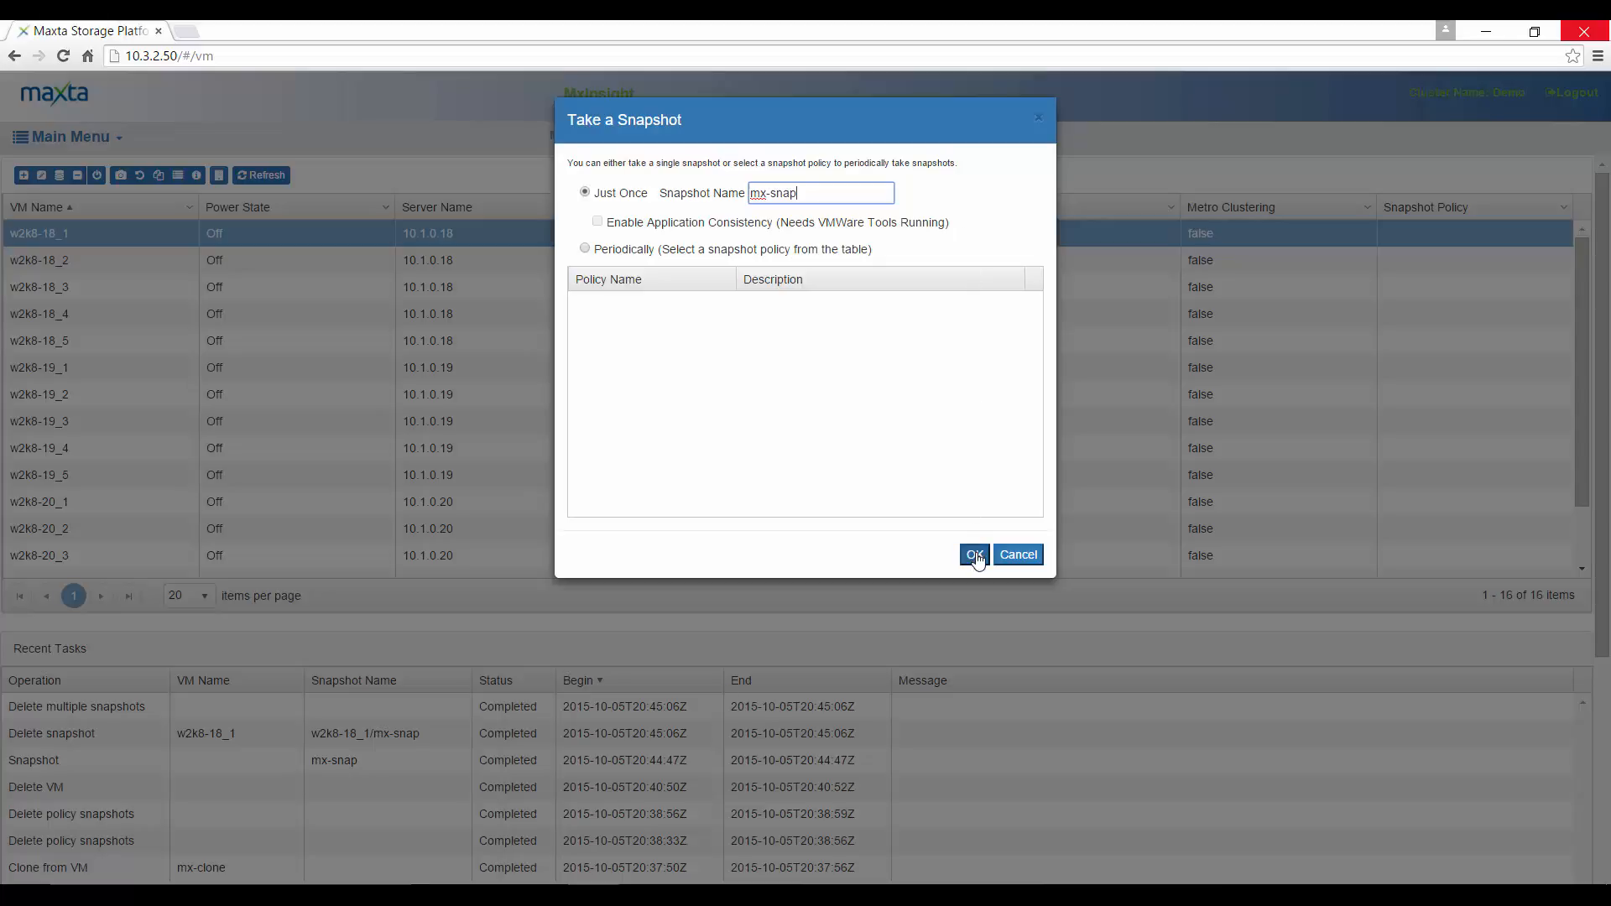
left_click(973, 553)
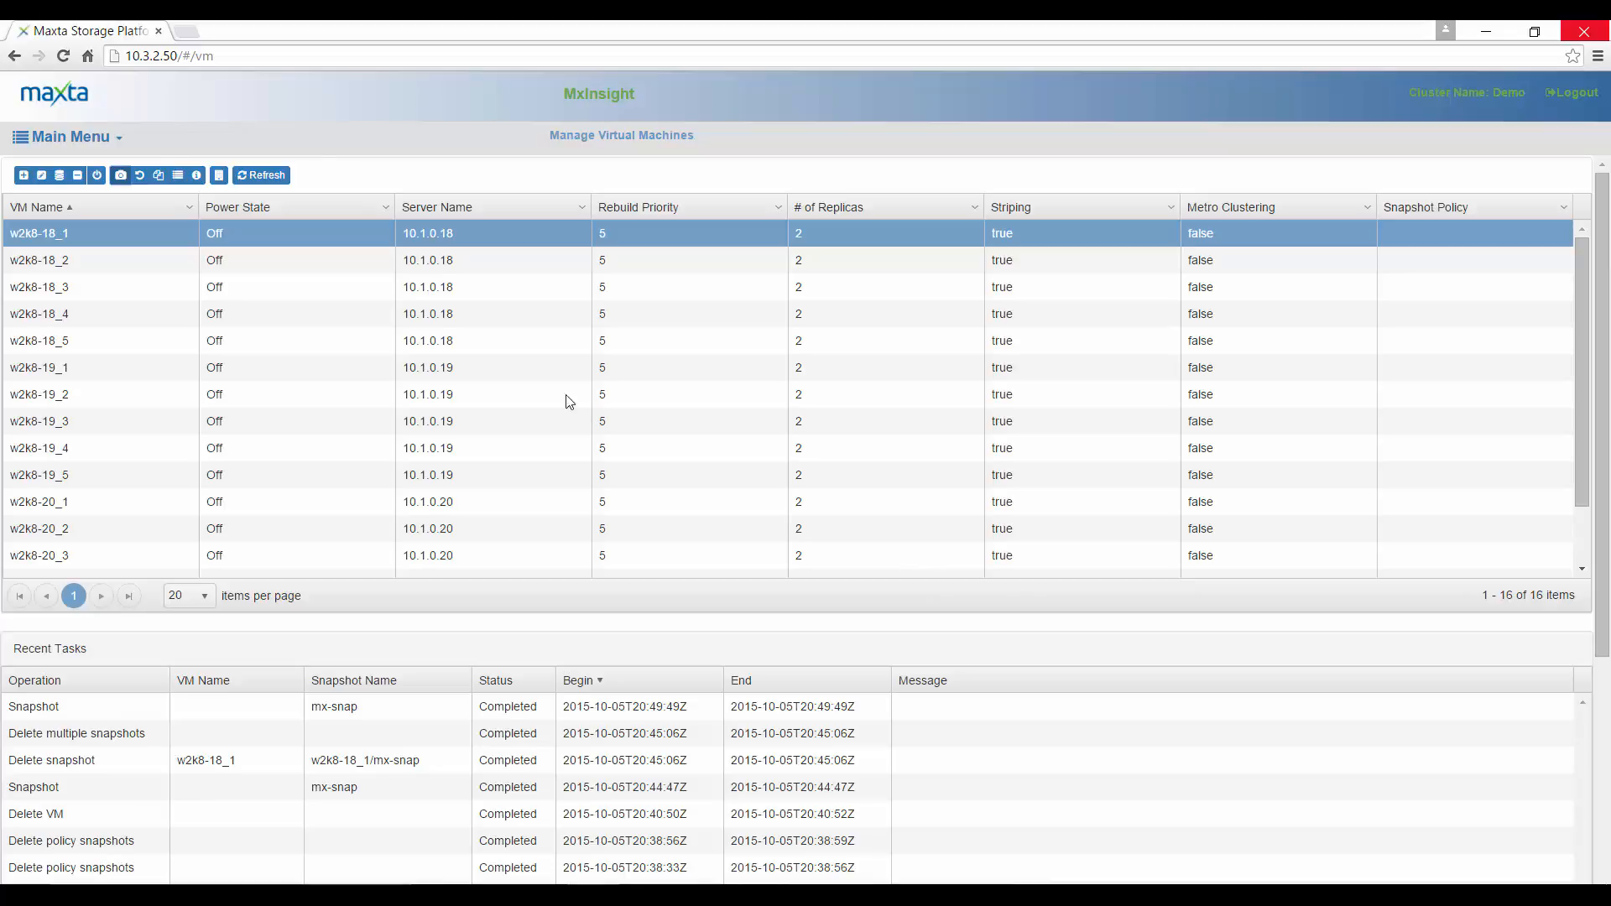
- View w2k8-18_1's snapshots, then show Manage Snapshots listing mx-snap with parent w2k8-18_1
left_click(178, 176)
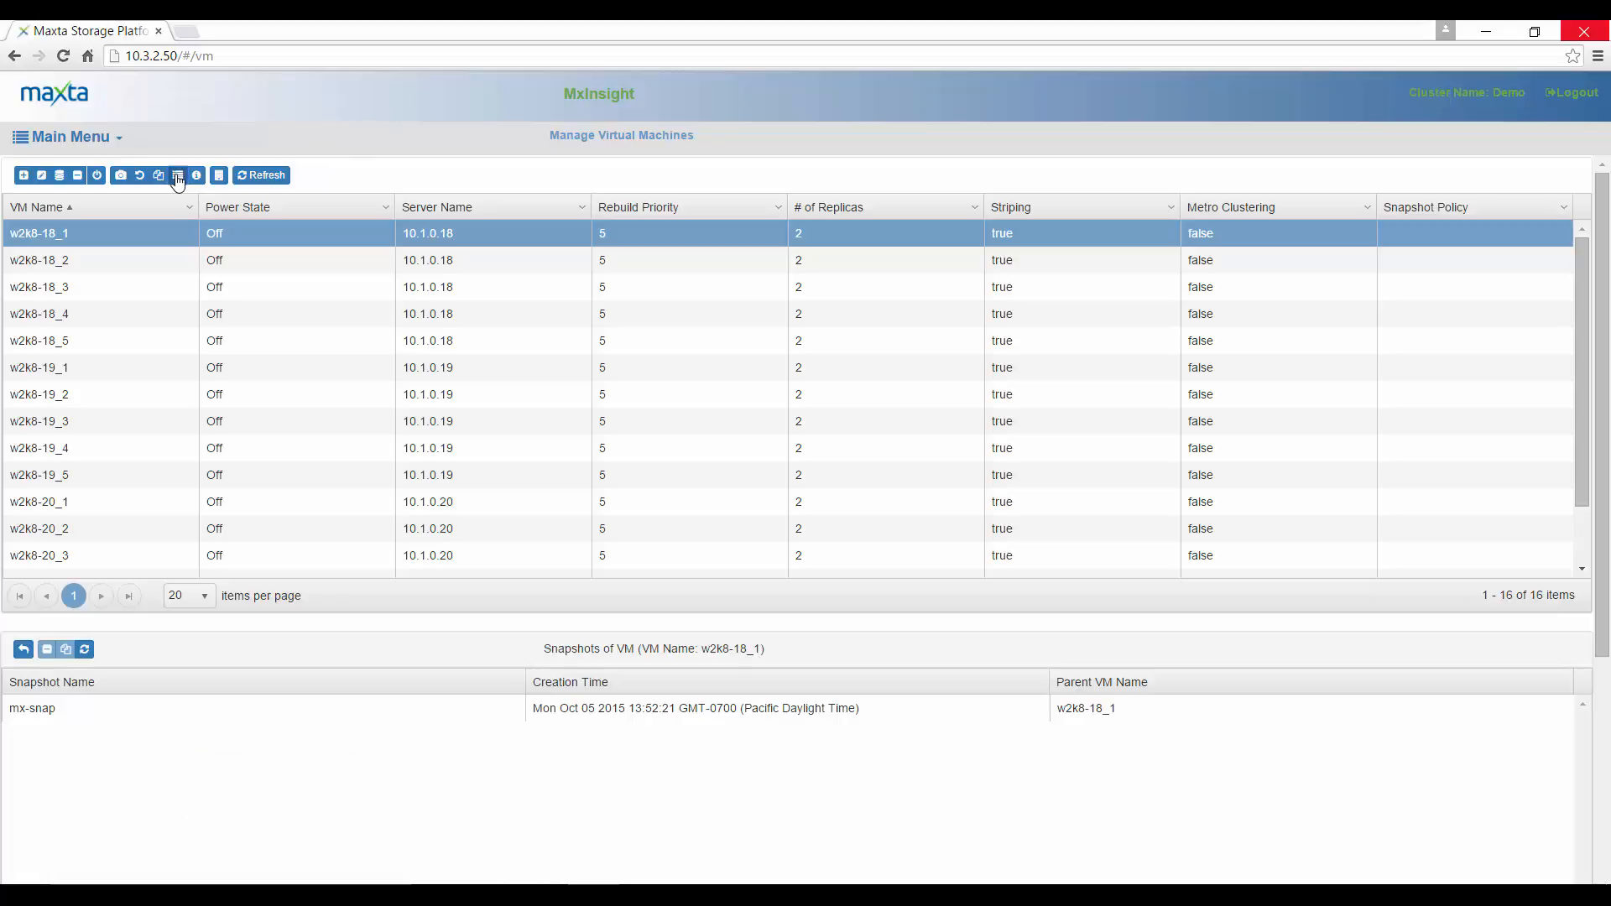
left_click(64, 138)
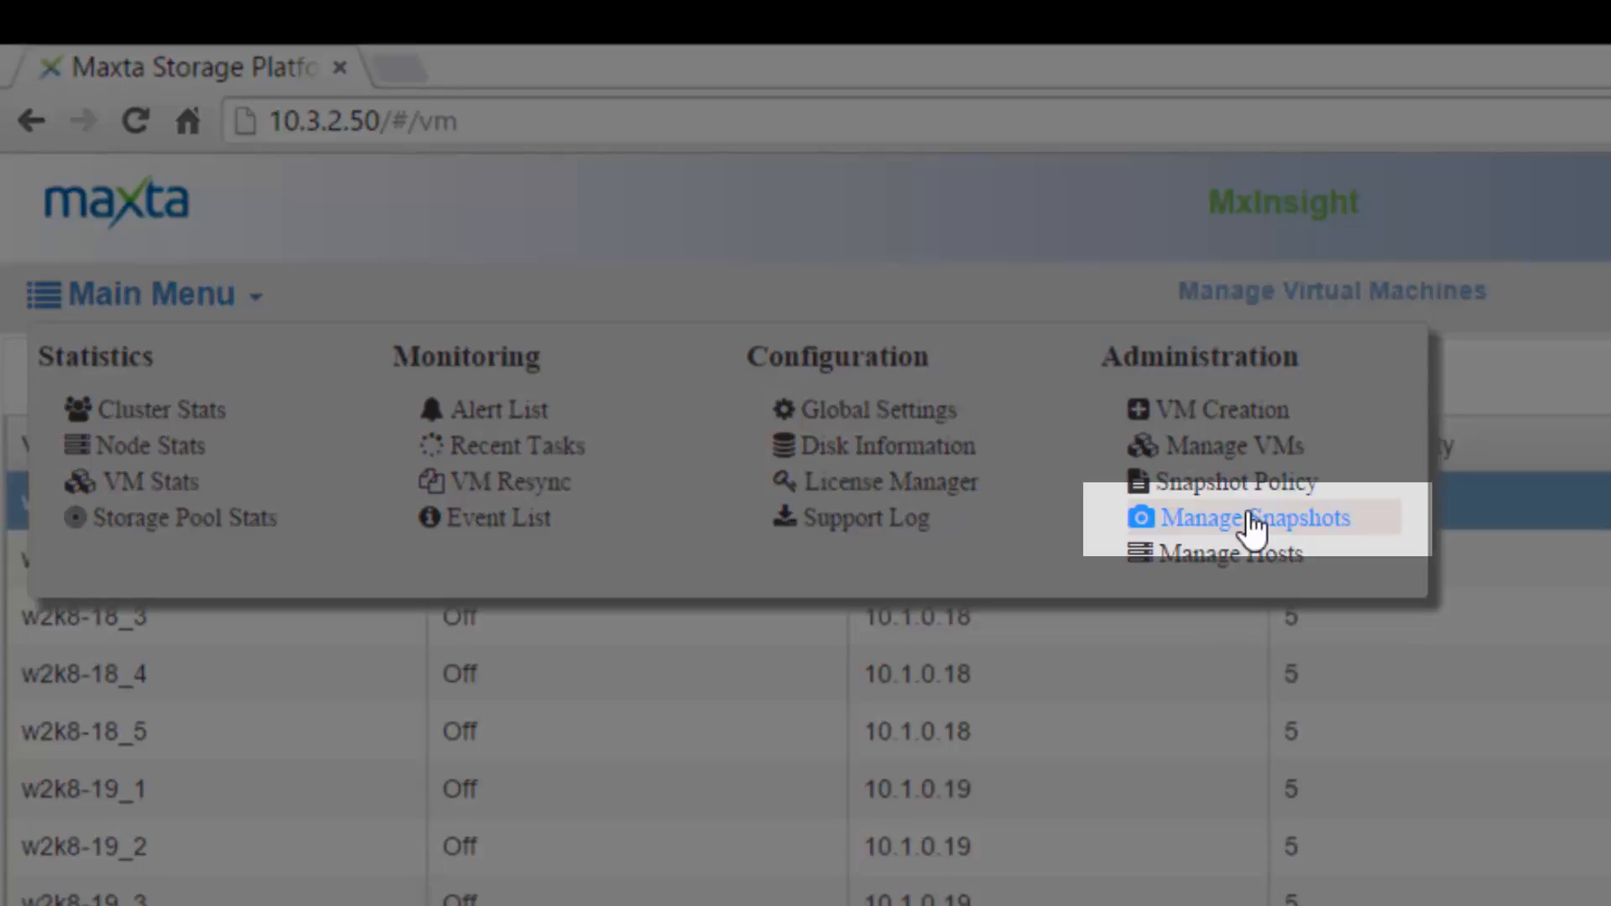
left_click(1255, 517)
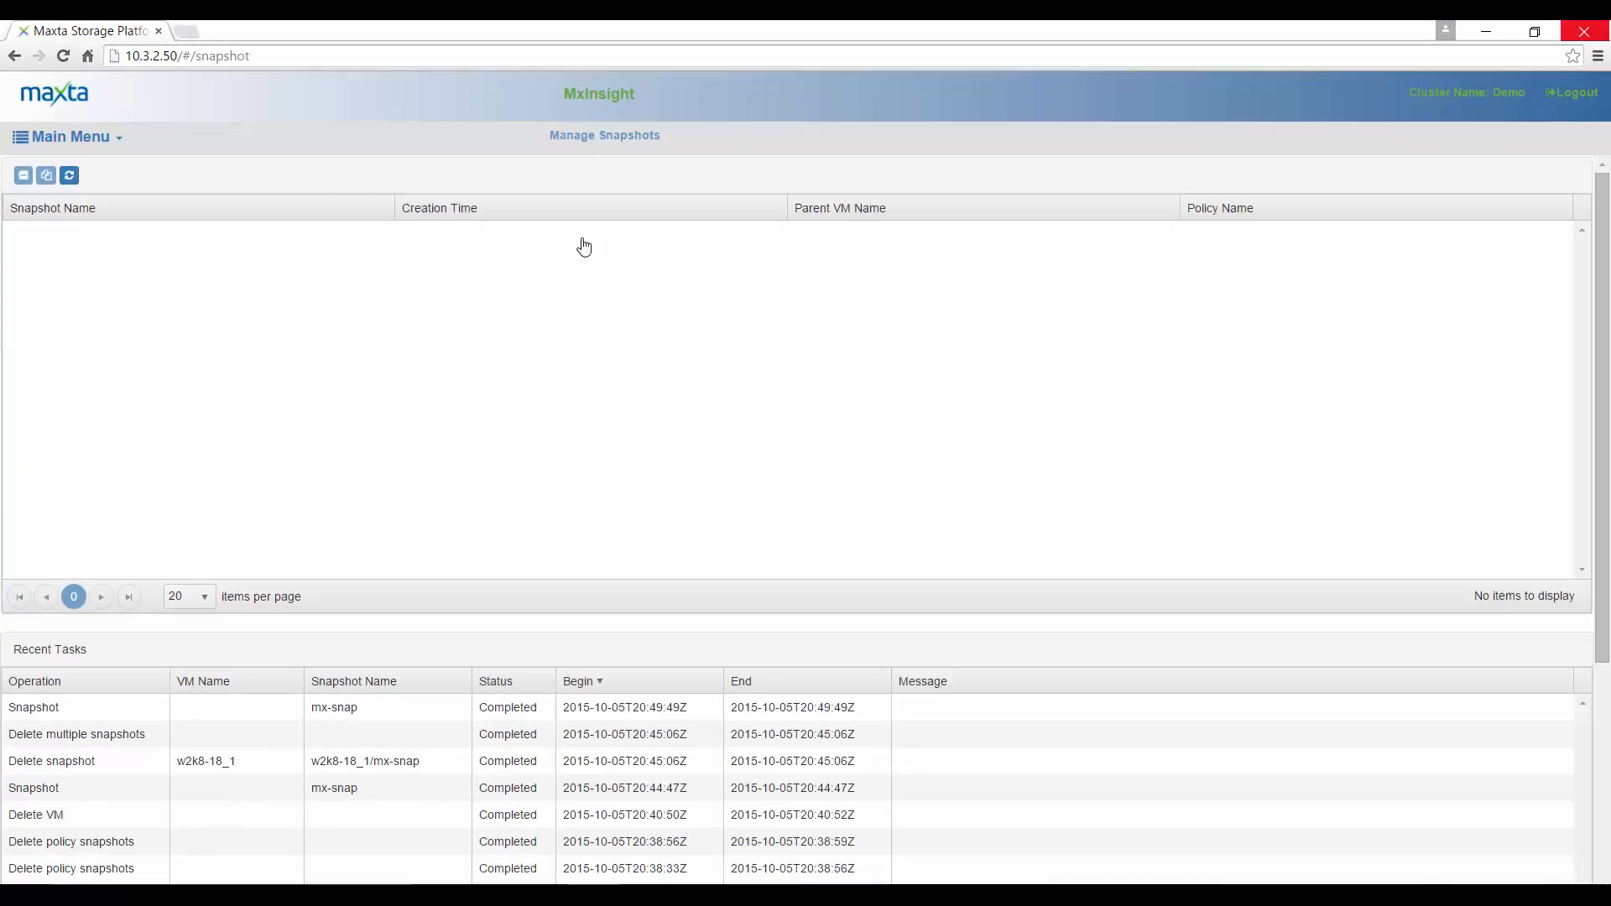
left_click(71, 176)
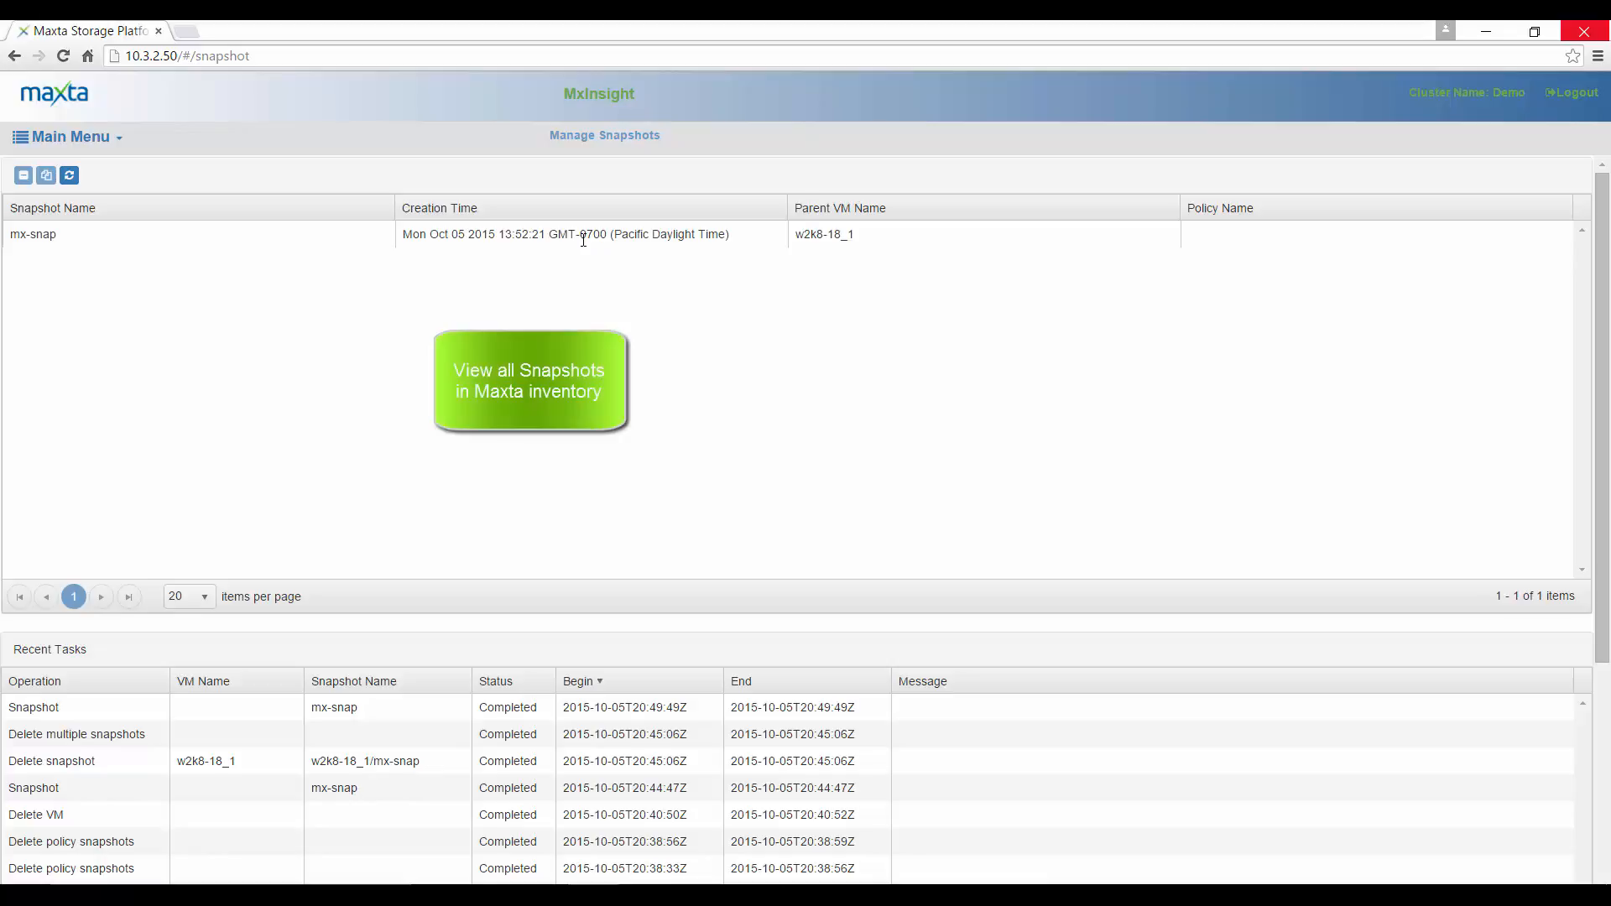
mouse_move(584, 251)
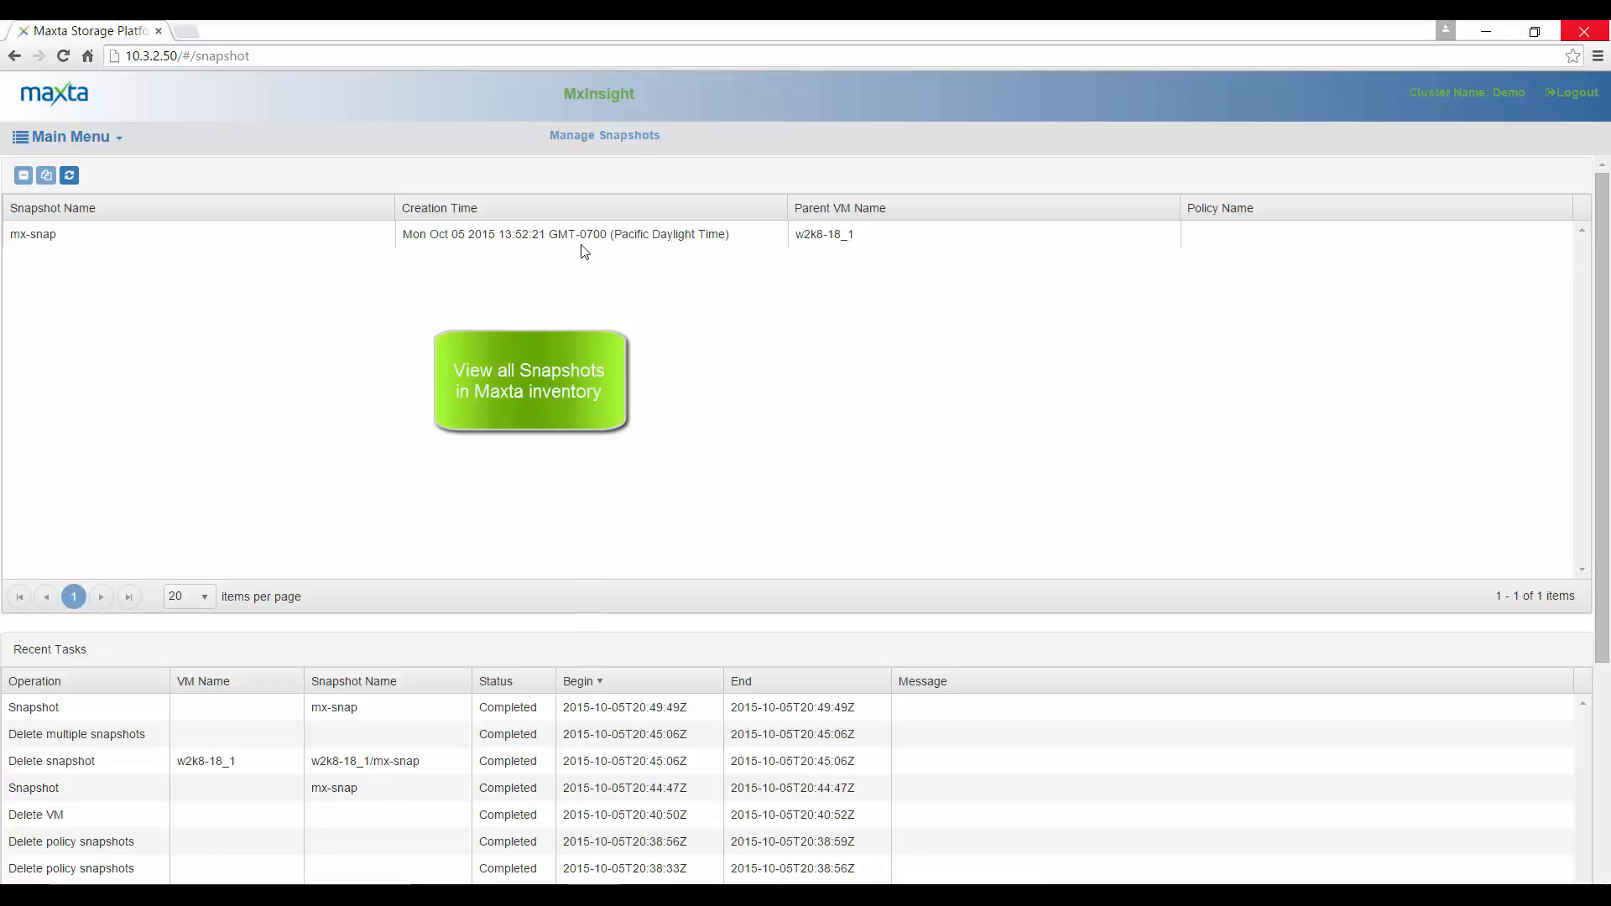